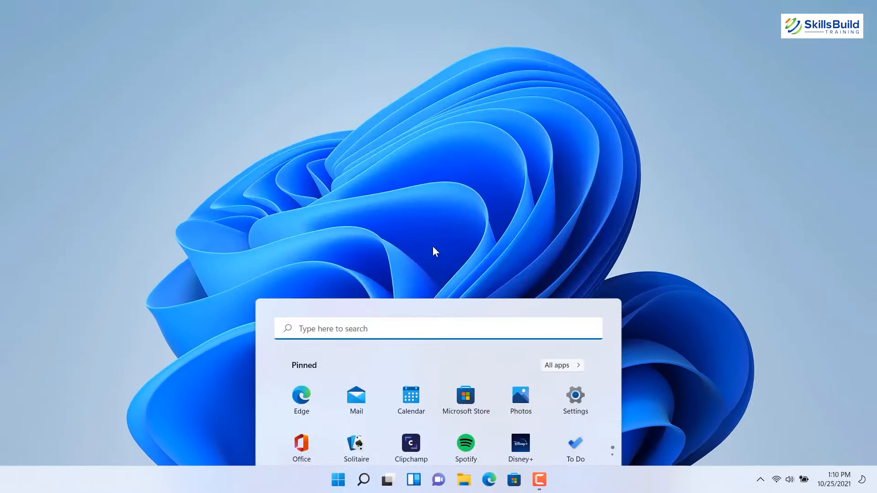
Search for 'sandbox' and launch Windows Sandbox from the results.
type("sandbox")
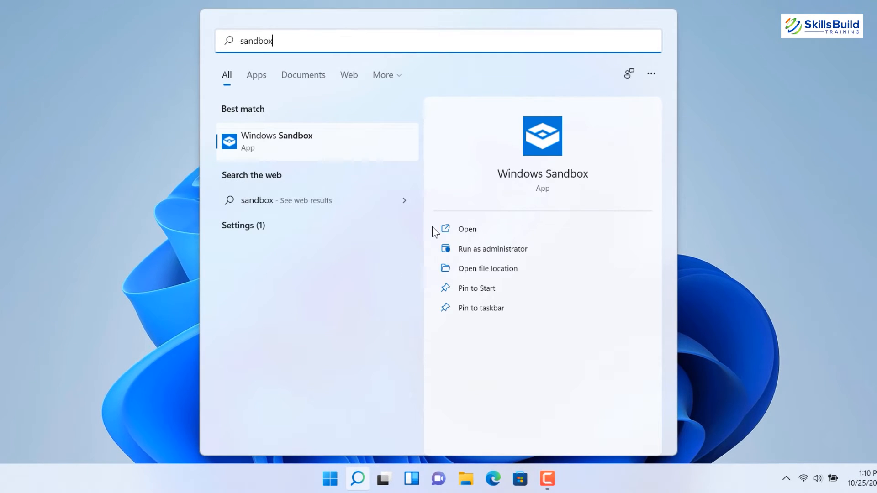
left_click(467, 229)
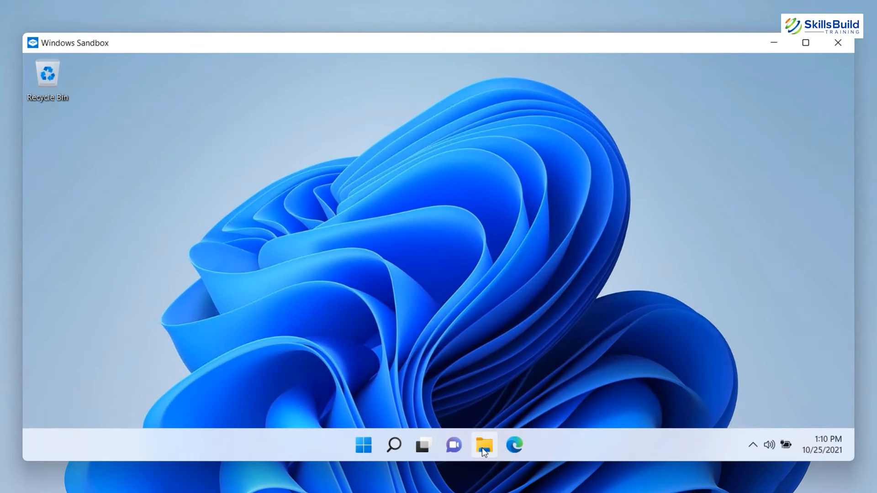
Browse the sandbox's File Explorer, then open Settings from All apps and enlarge it.
left_click(483, 446)
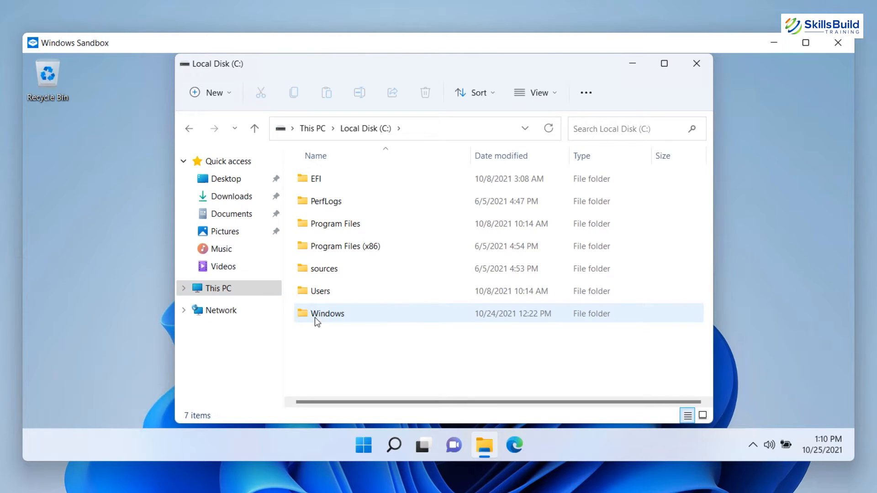
left_click(696, 63)
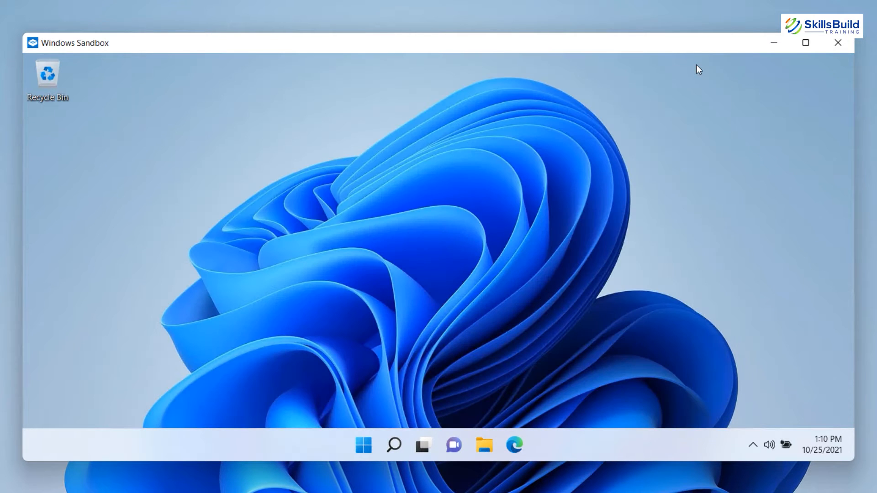
left_click(362, 446)
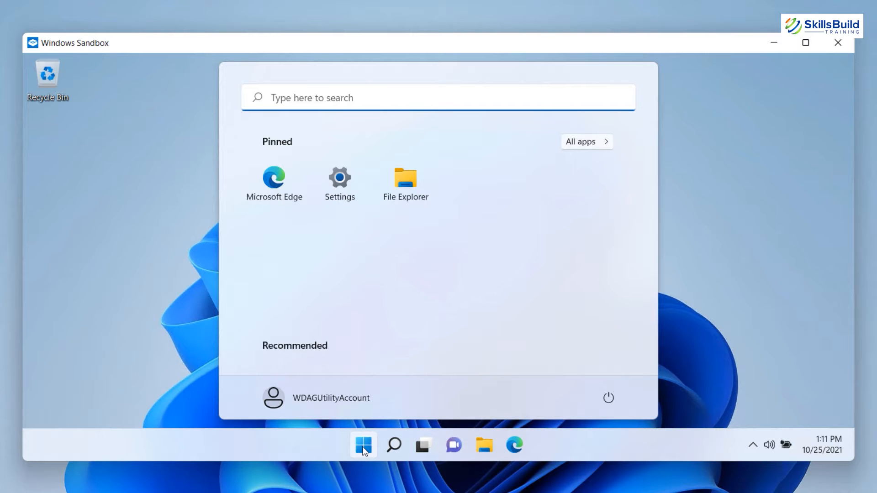
left_click(586, 141)
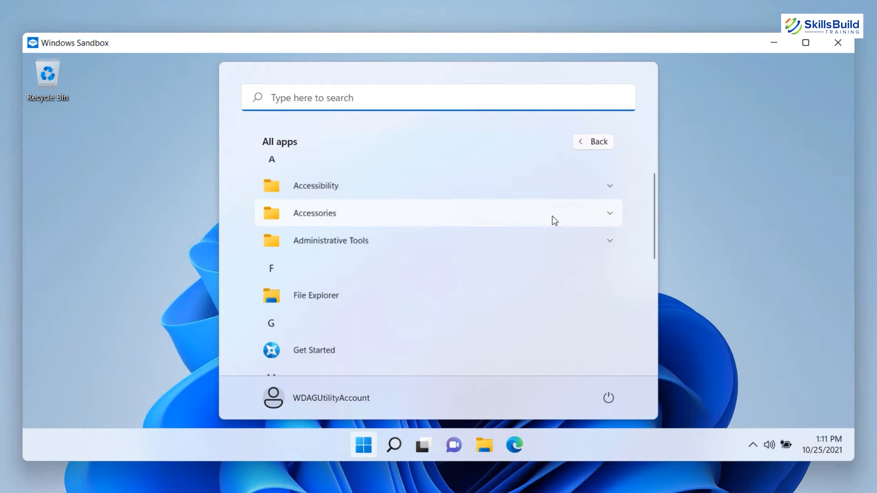
scroll("down", 3)
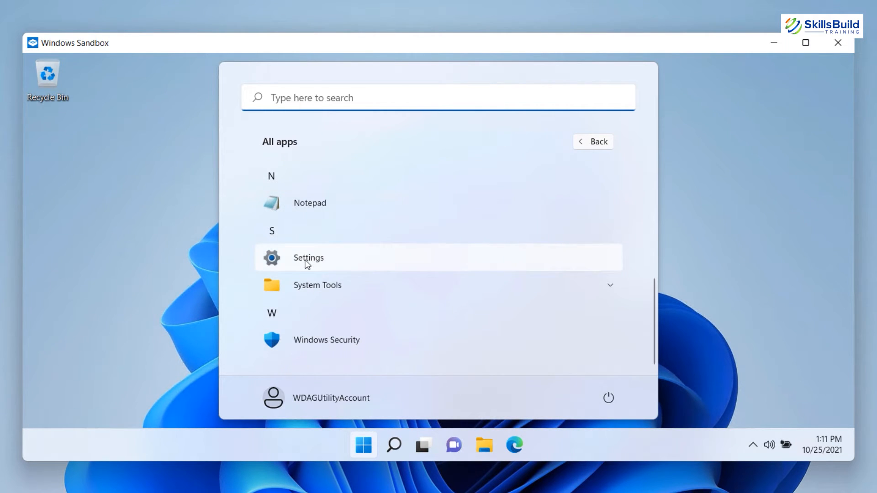
left_click(309, 258)
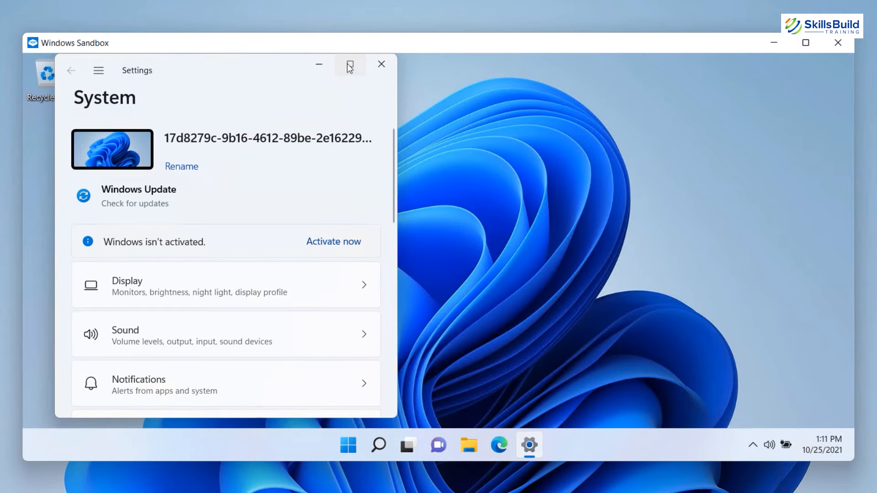
left_click(350, 65)
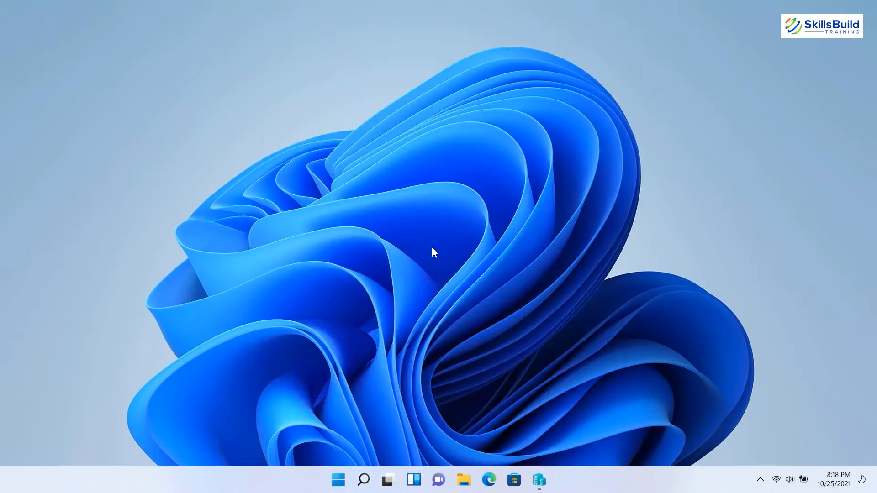
Search for 'hyper' and launch Hyper-V Quick Create from its details pane.
type("hyper")
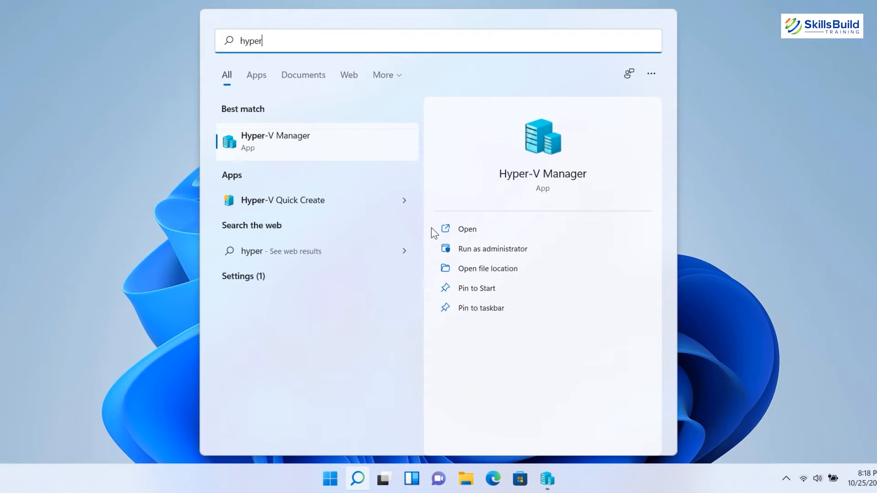
left_click(283, 200)
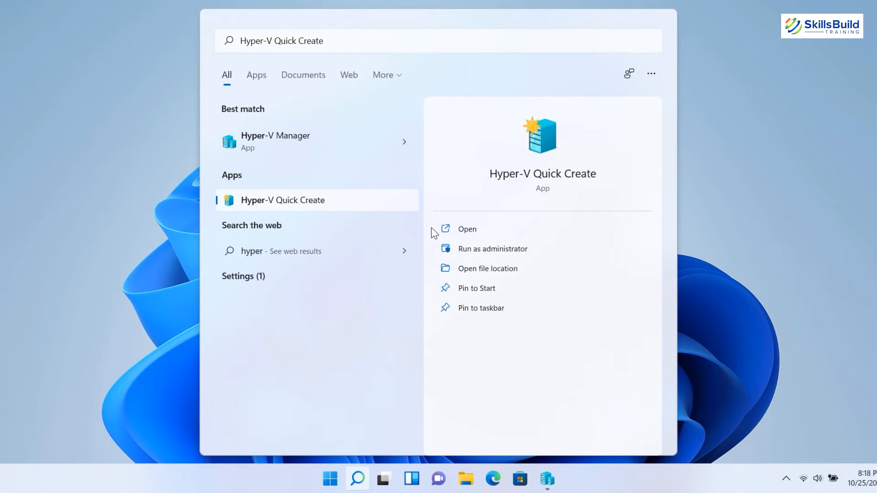
left_click(468, 229)
type("remote")
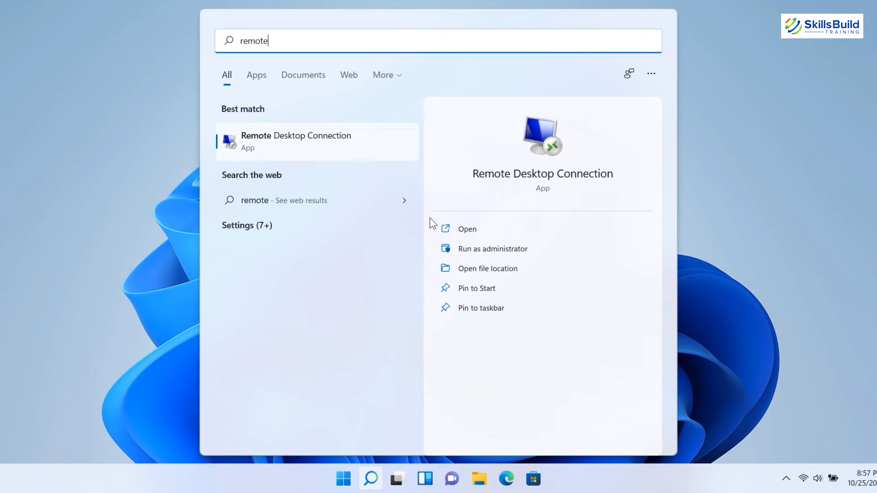
Launch Remote Desktop Connection and review its Display, Local Resources and Experience settings.
left_click(468, 228)
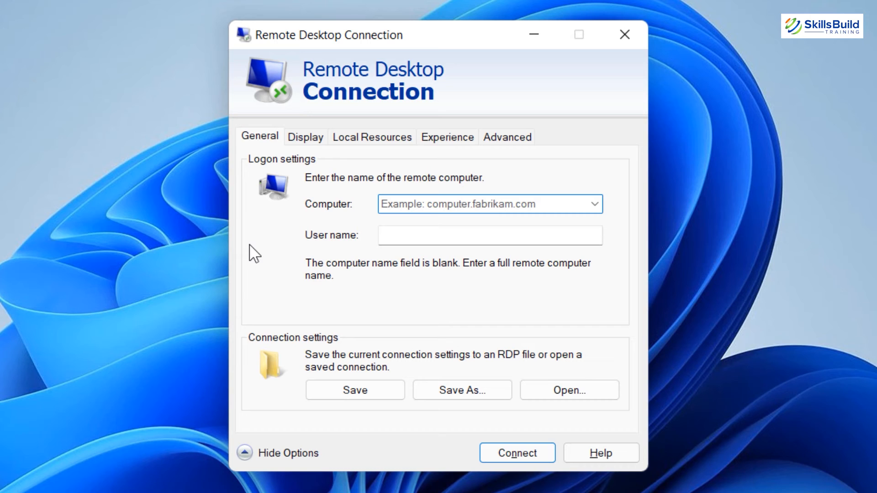
left_click(306, 137)
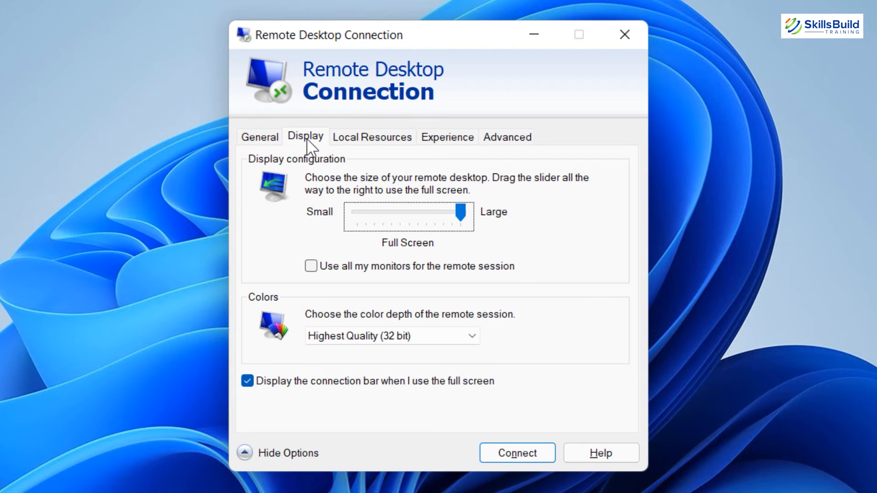
left_click(372, 137)
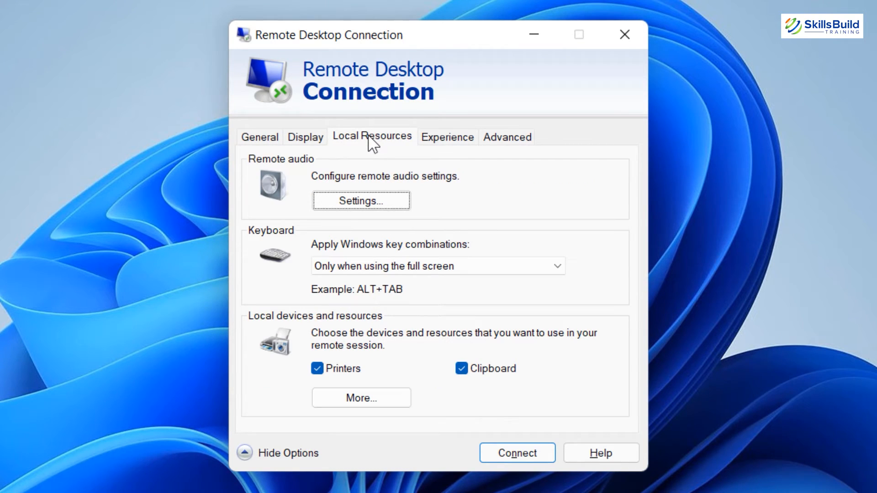
left_click(447, 137)
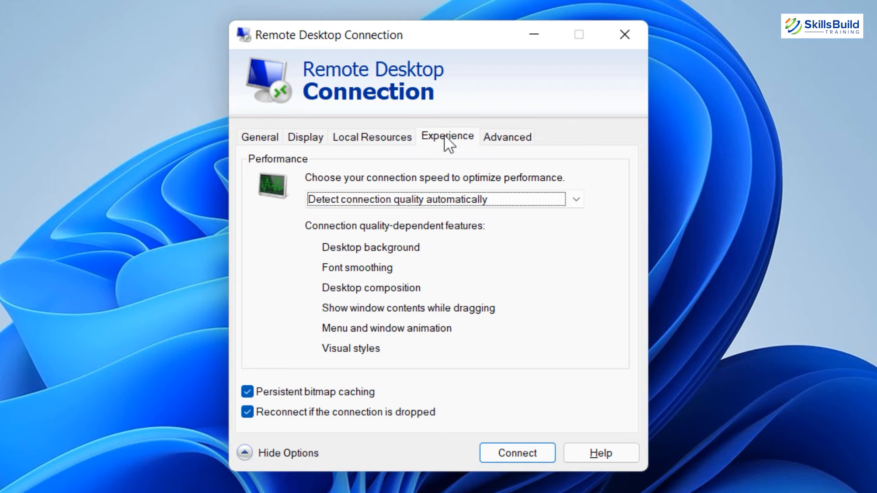
left_click(507, 136)
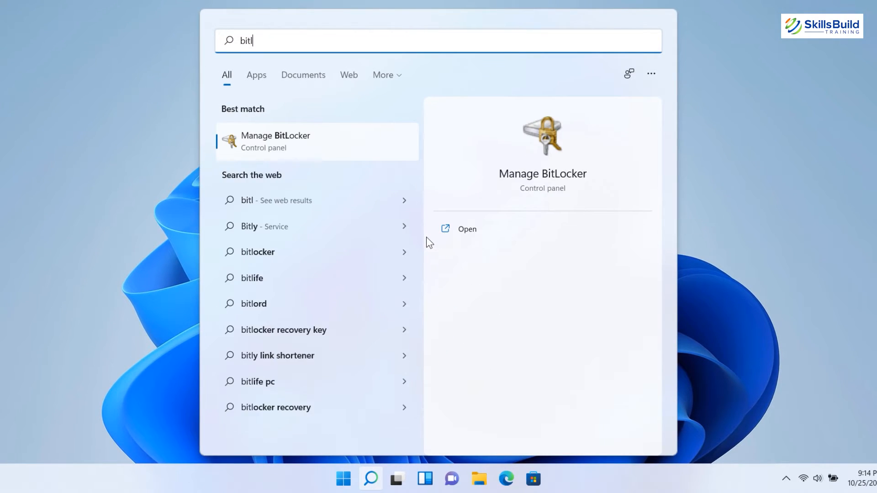
Open Manage BitLocker and turn on BitLocker for Operating System drive C:.
left_click(467, 229)
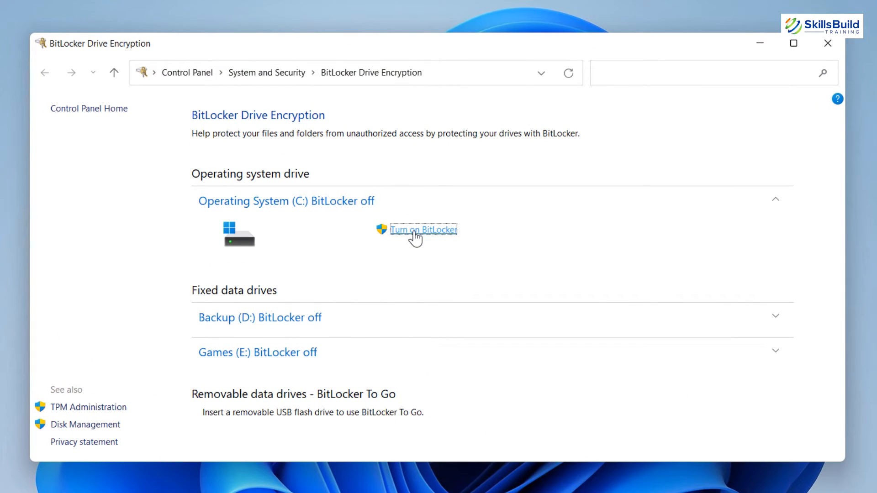
left_click(423, 229)
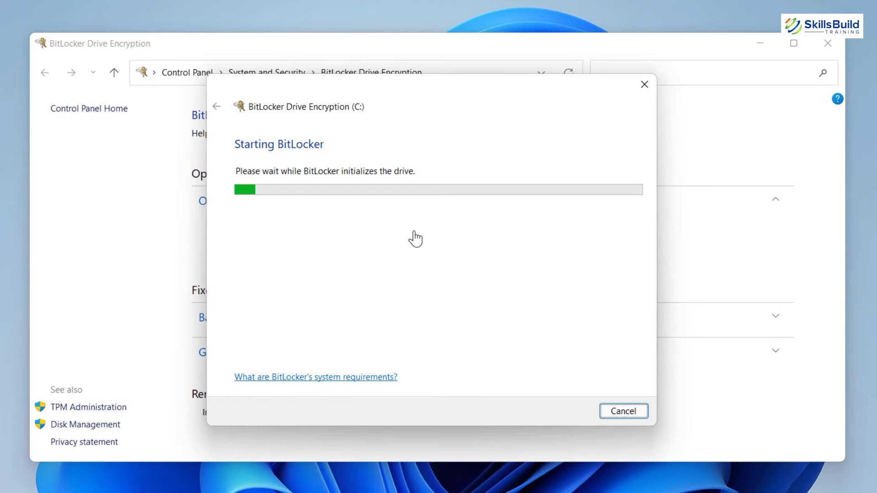